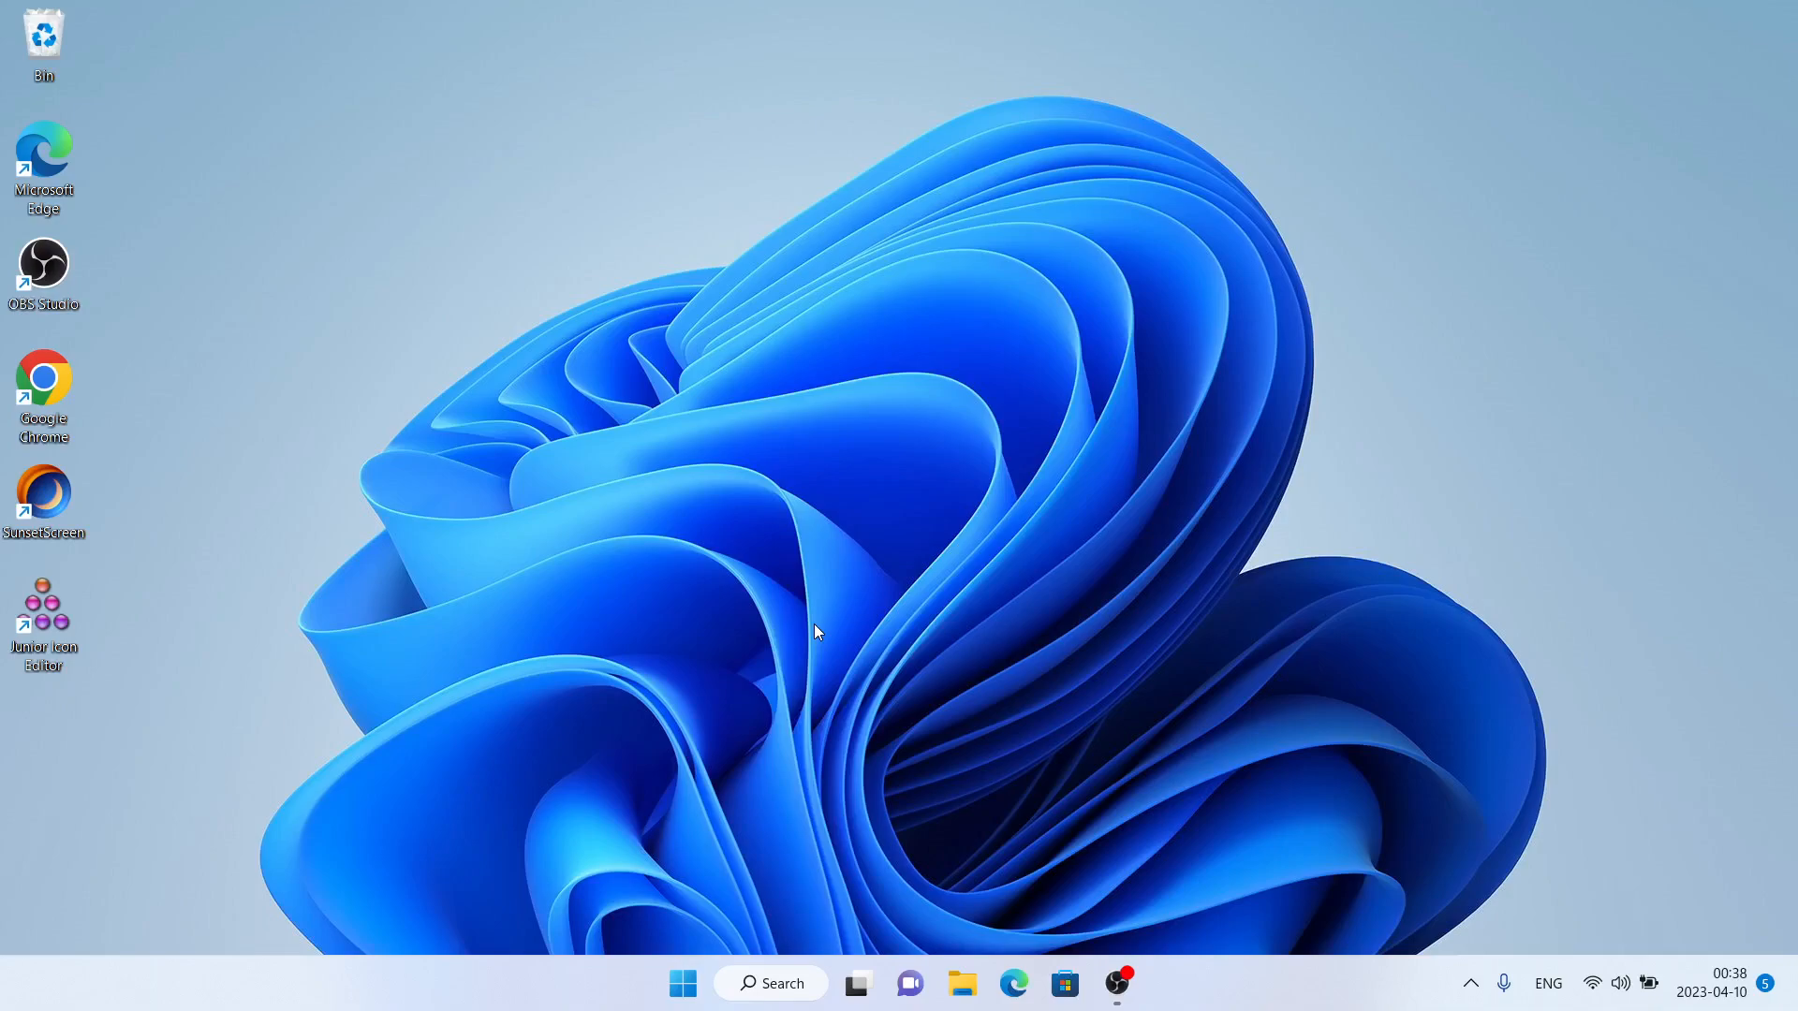
mouse_move(232, 599)
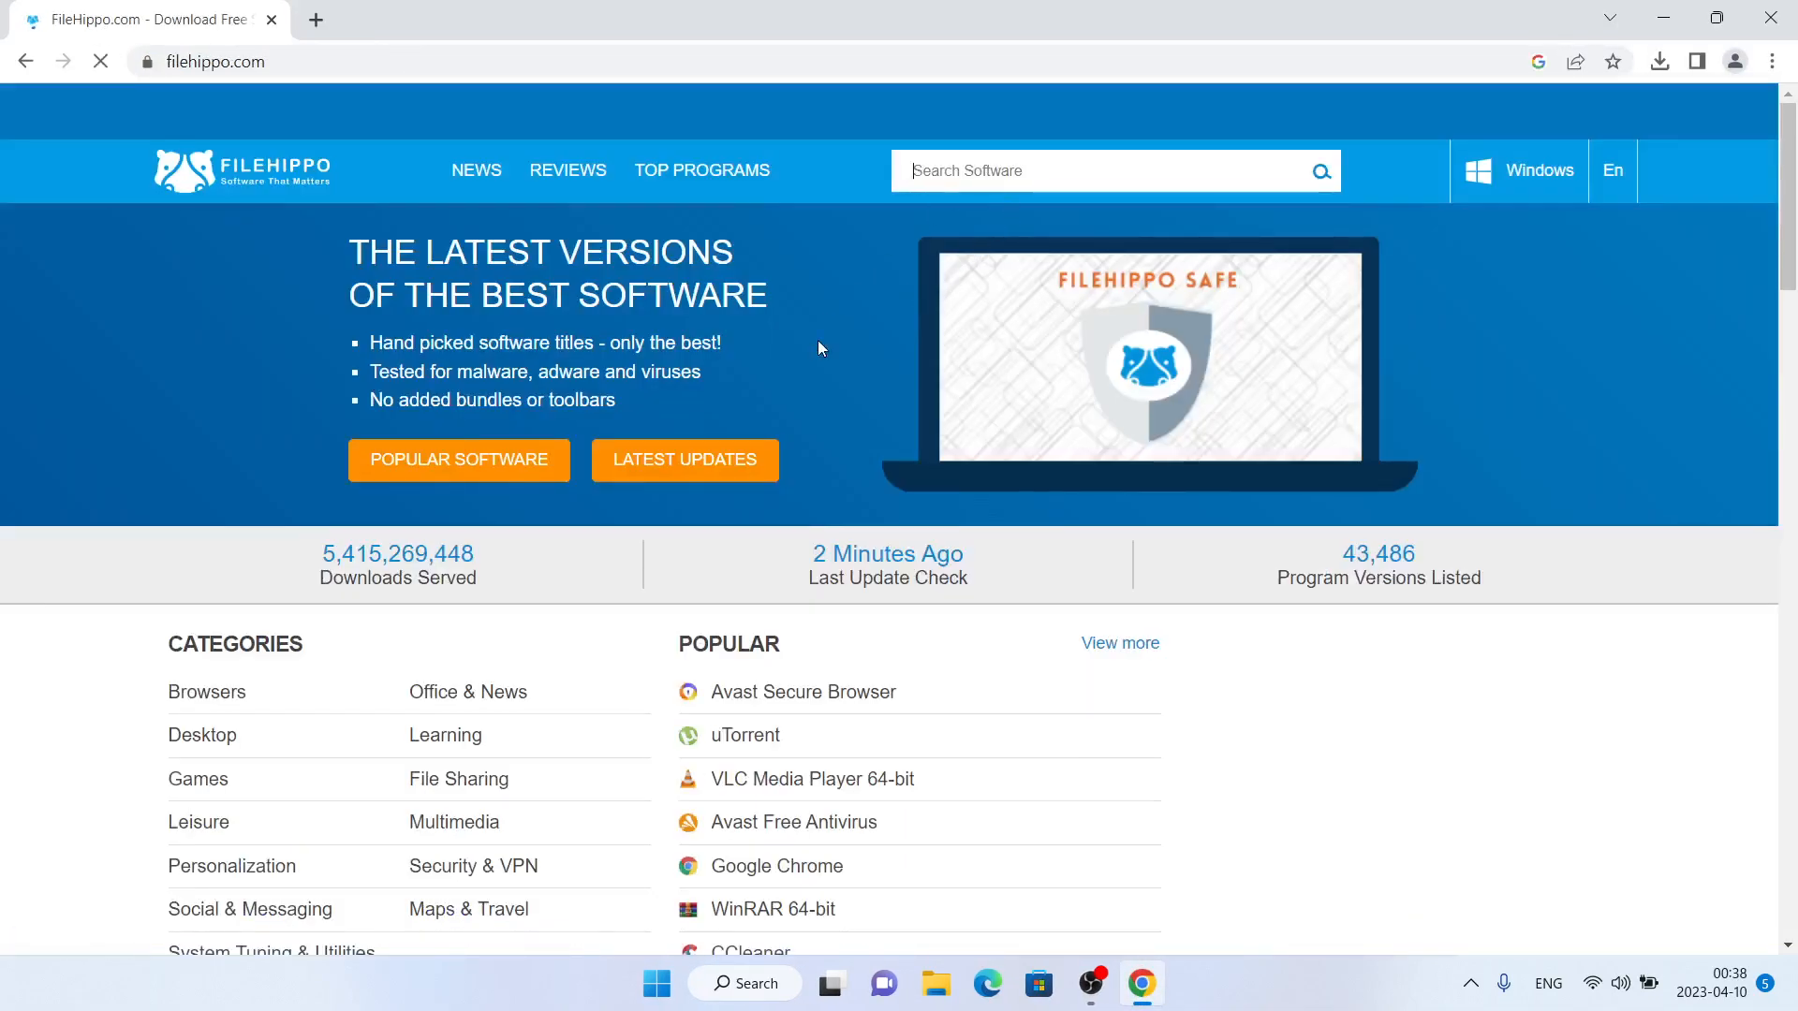
Step: Search 'icons8 lunacy' on FileHippo, open the Icons8 Lunacy page and start its download
type("ico")
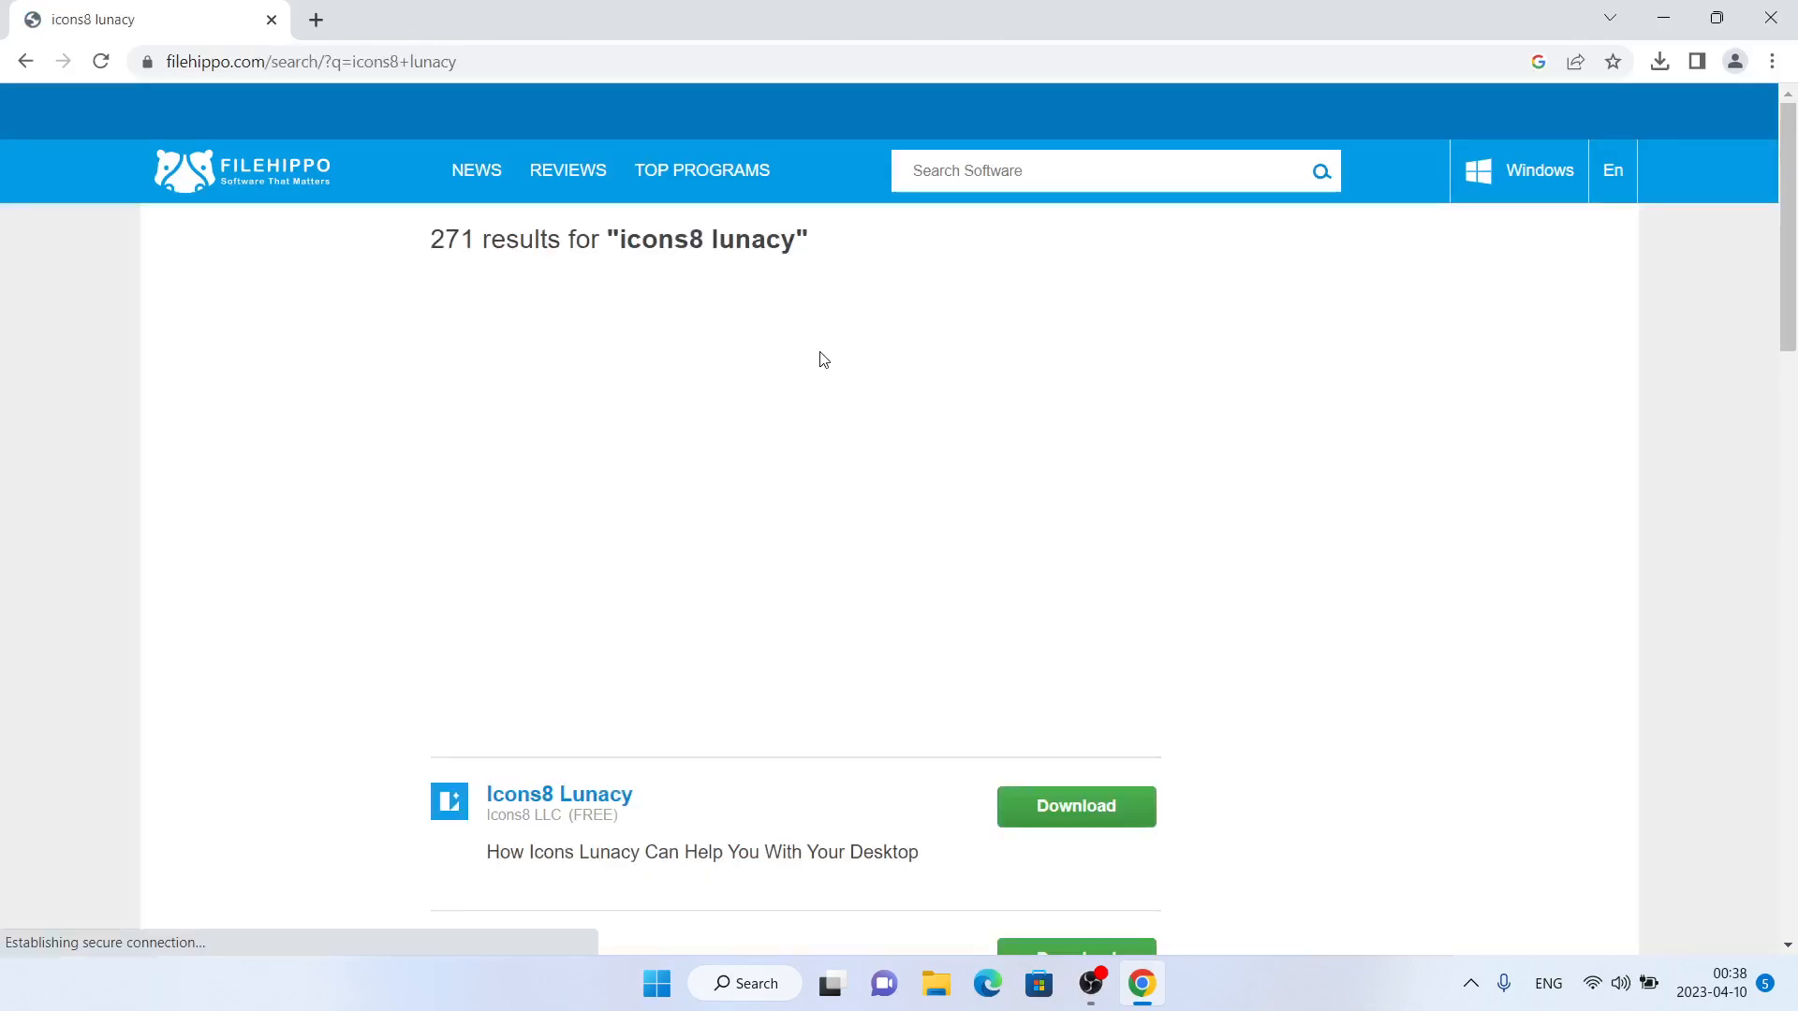
scroll("down", 3)
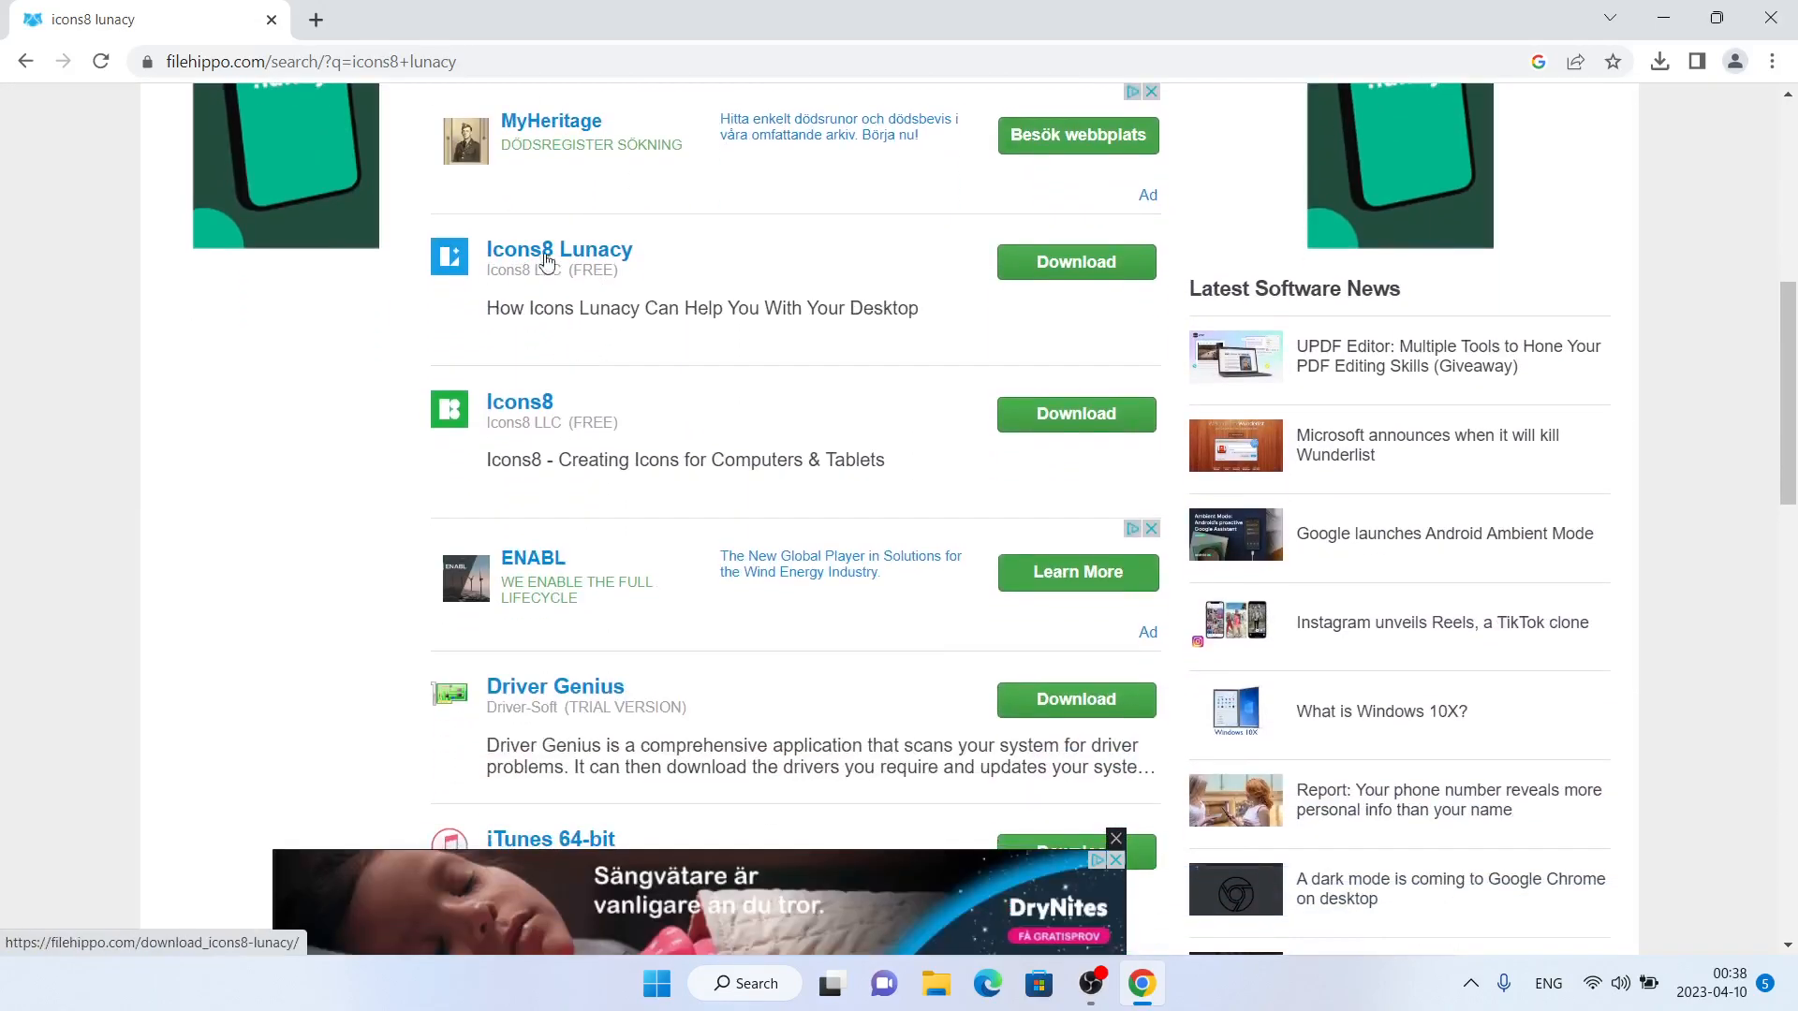
left_click(560, 249)
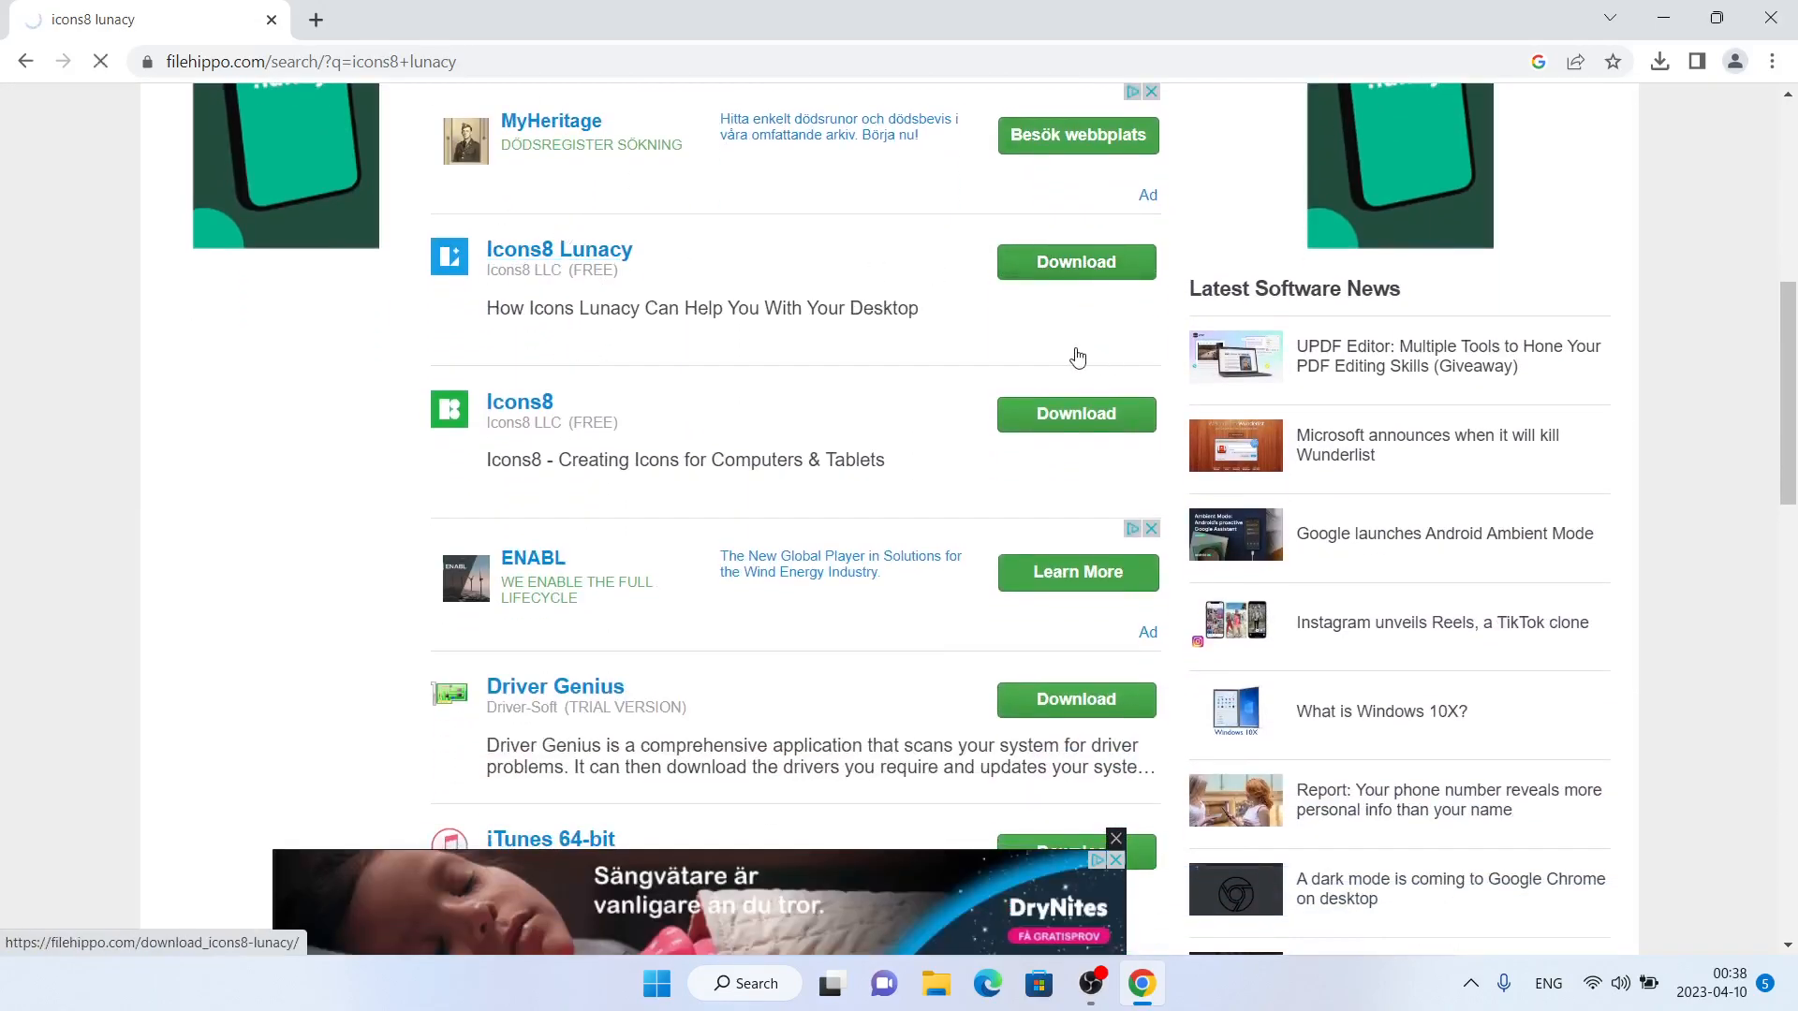
left_click(1073, 262)
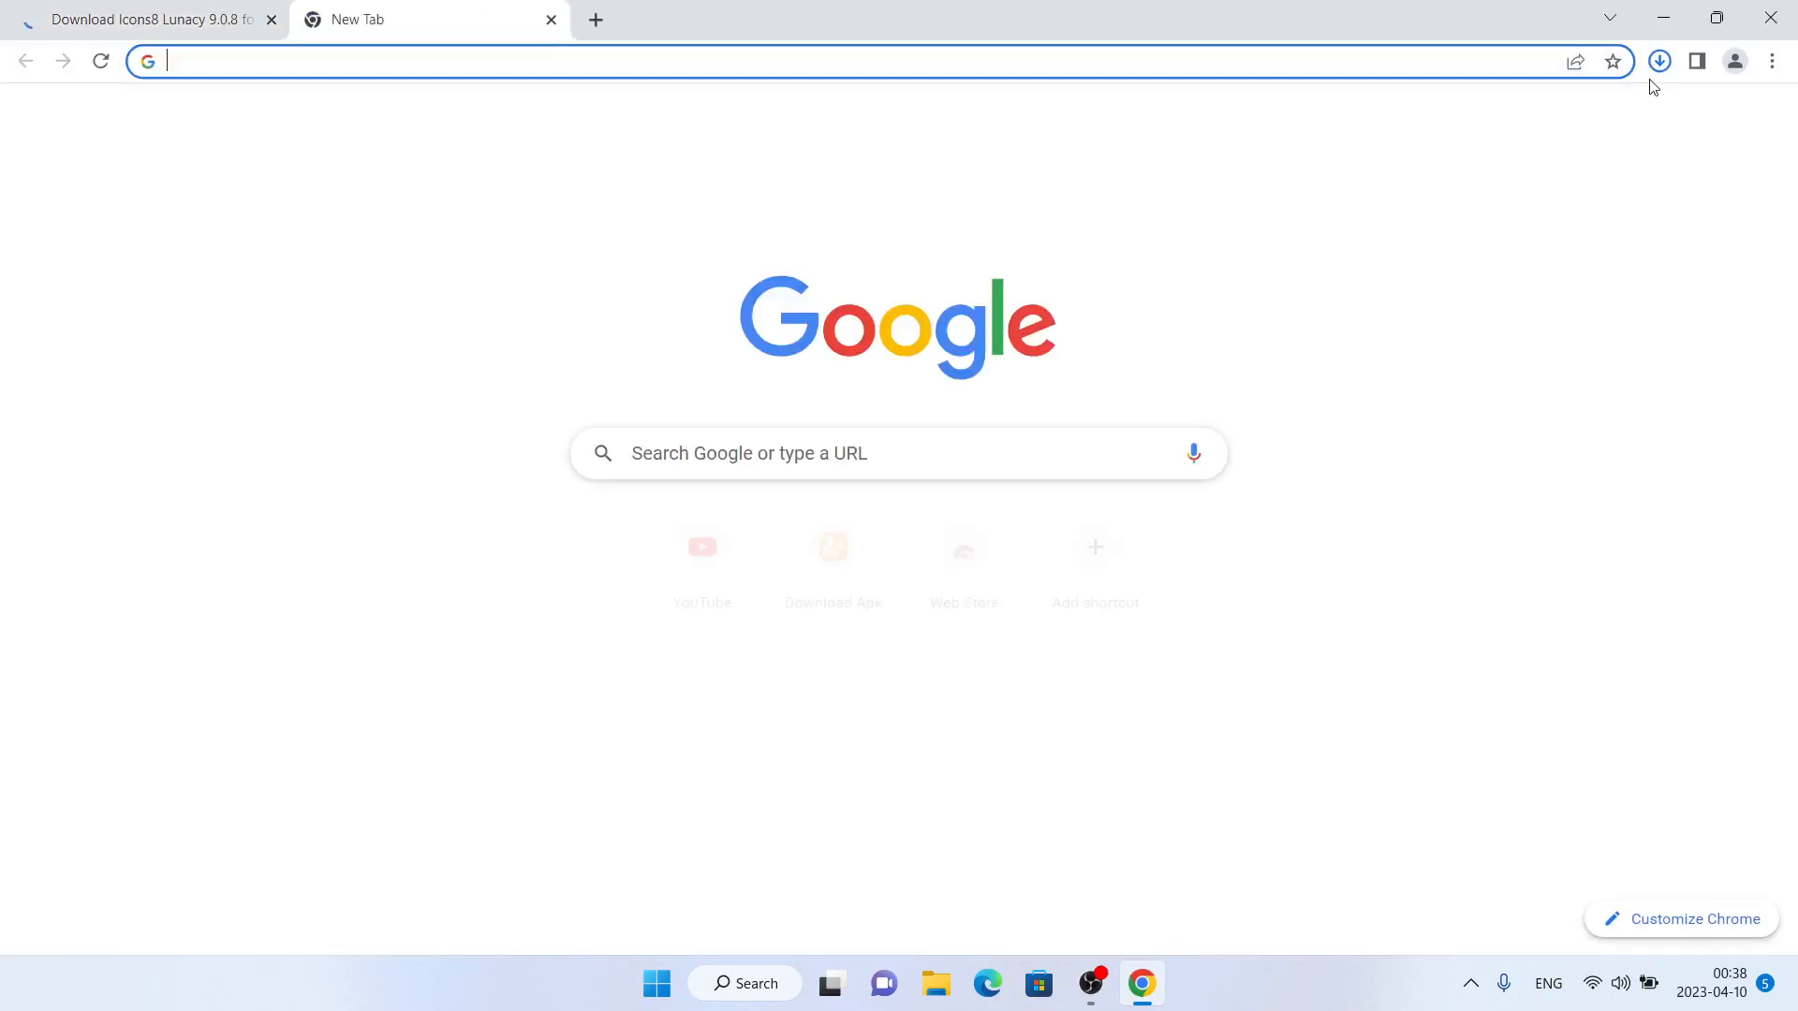
Step: Run the downloaded installer from Chrome, allowing it past the Windows SmartScreen warning
left_click(1658, 60)
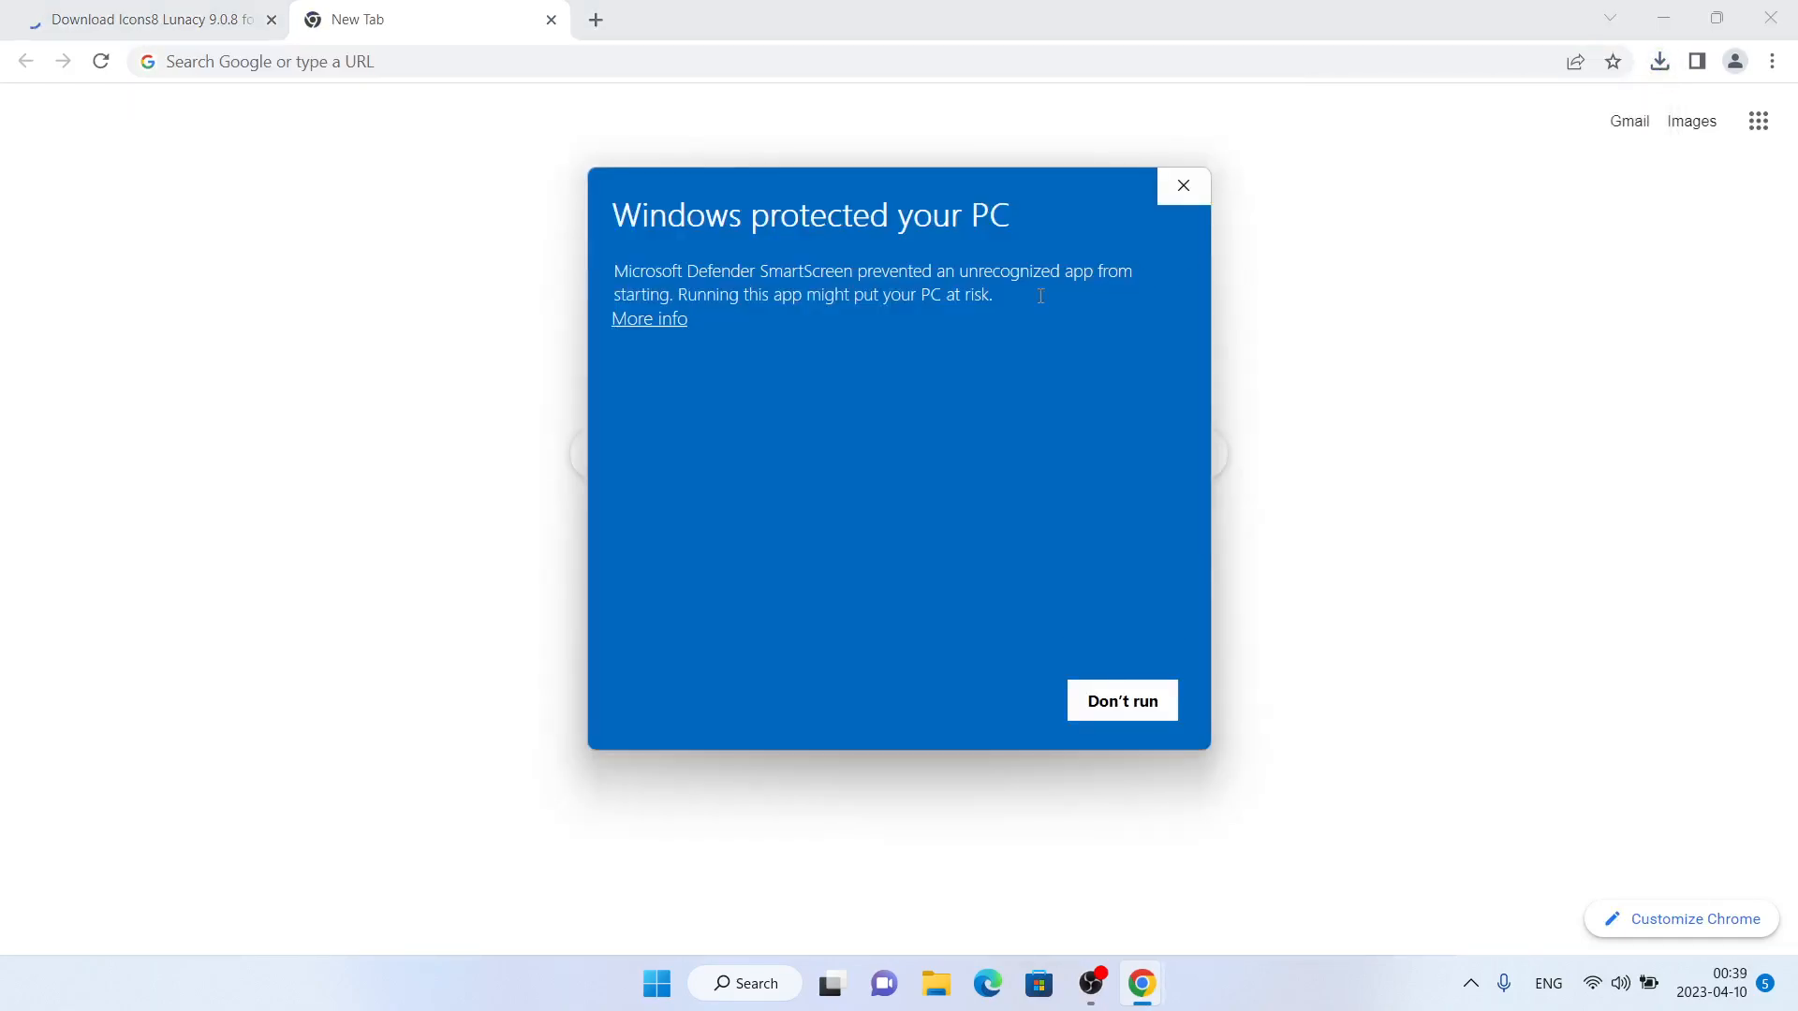
left_click(1182, 186)
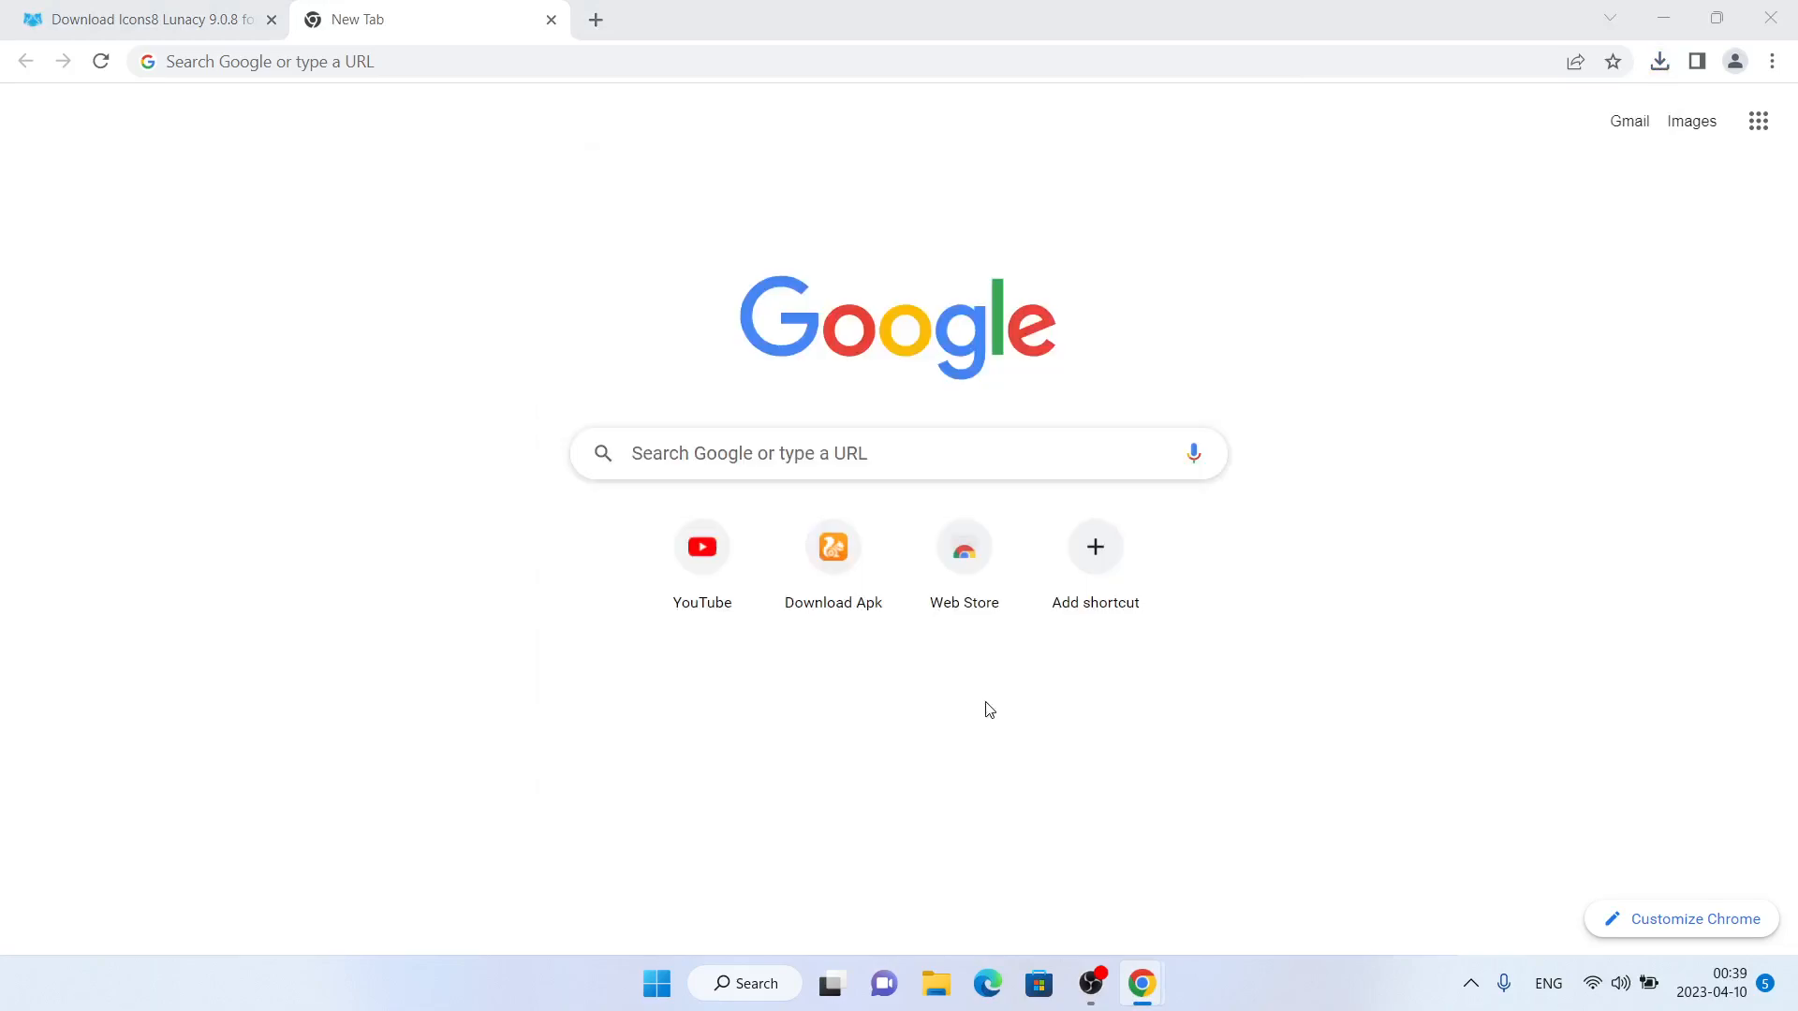
left_click(459, 60)
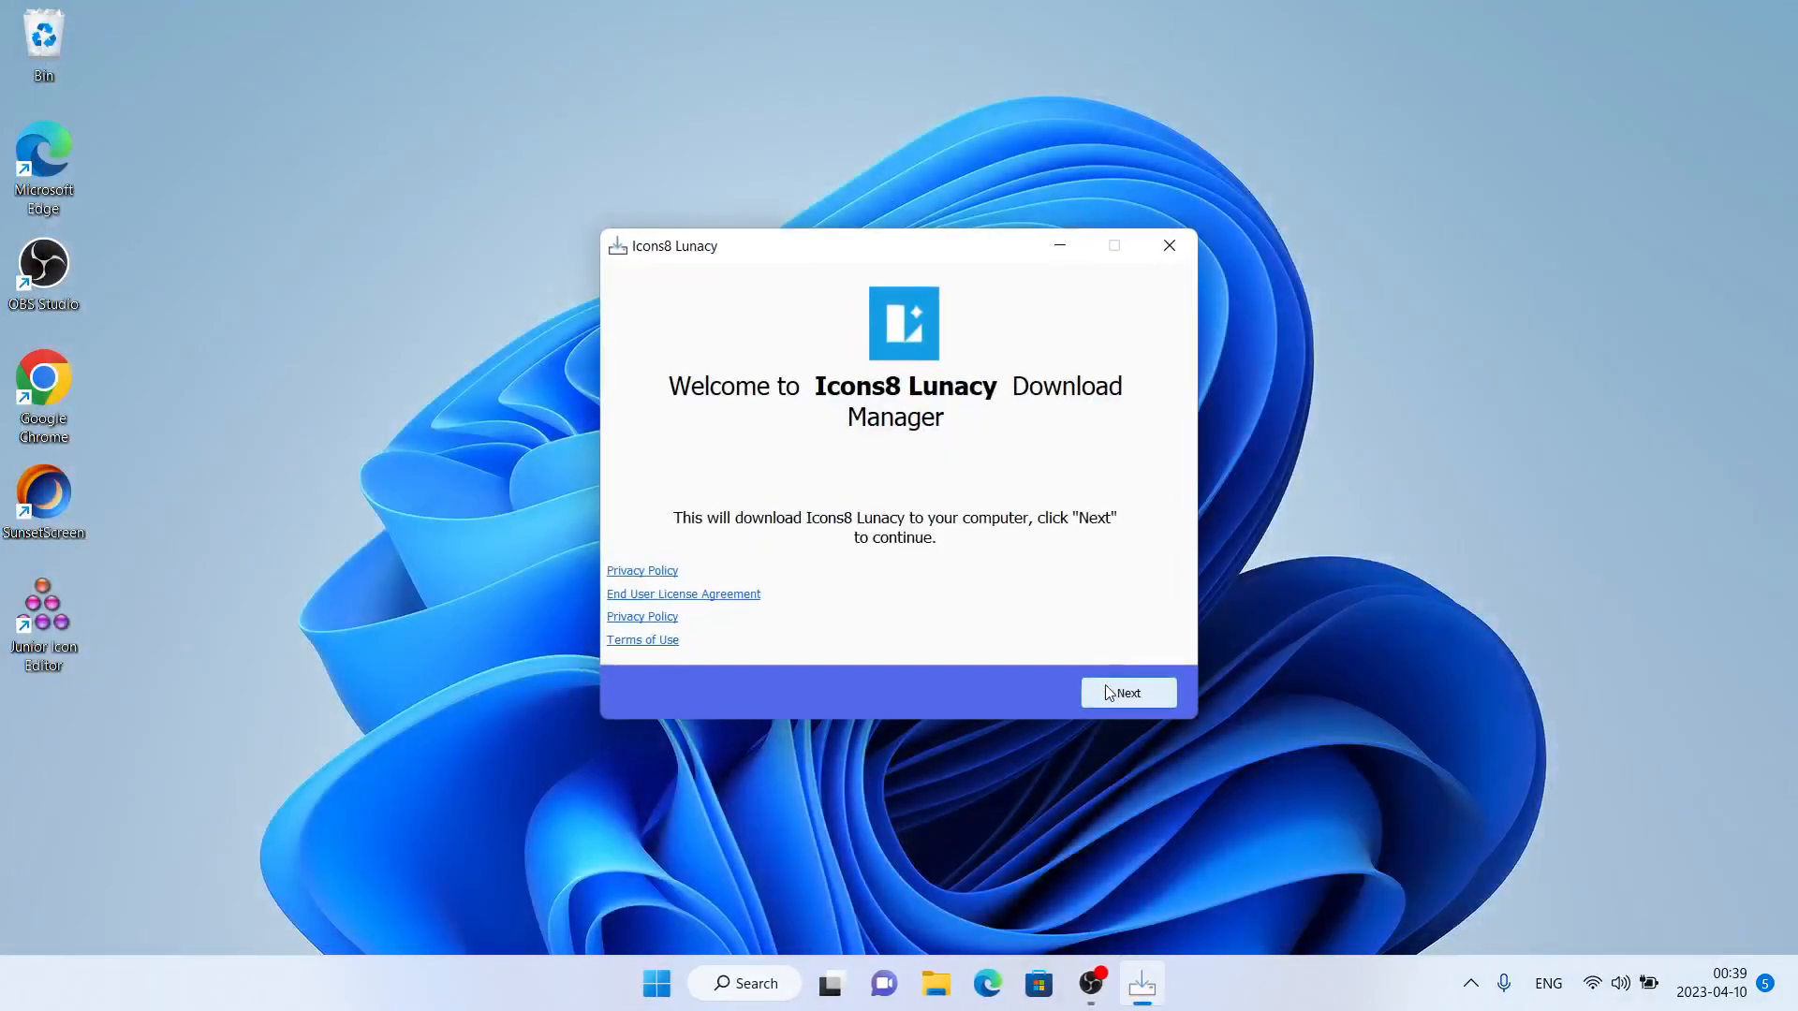
Step: Continue past the welcome screen and decline the optional Avast antivirus offer
left_click(1125, 693)
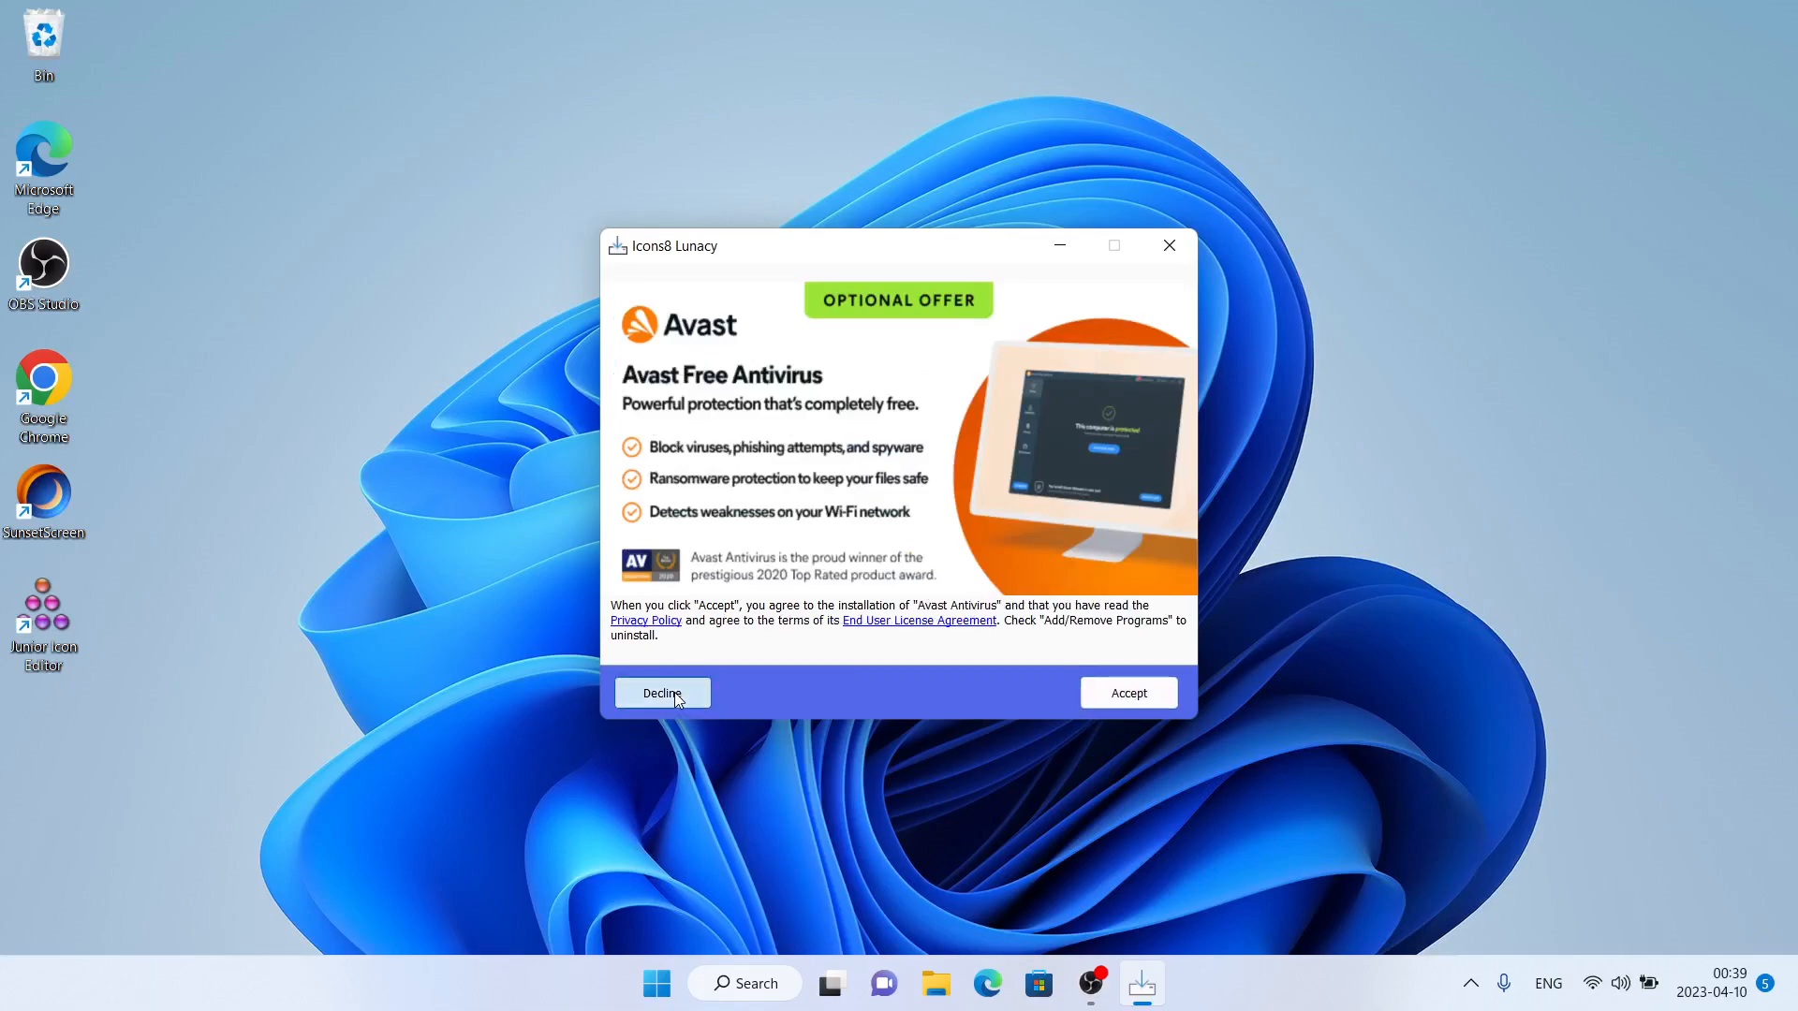
left_click(661, 693)
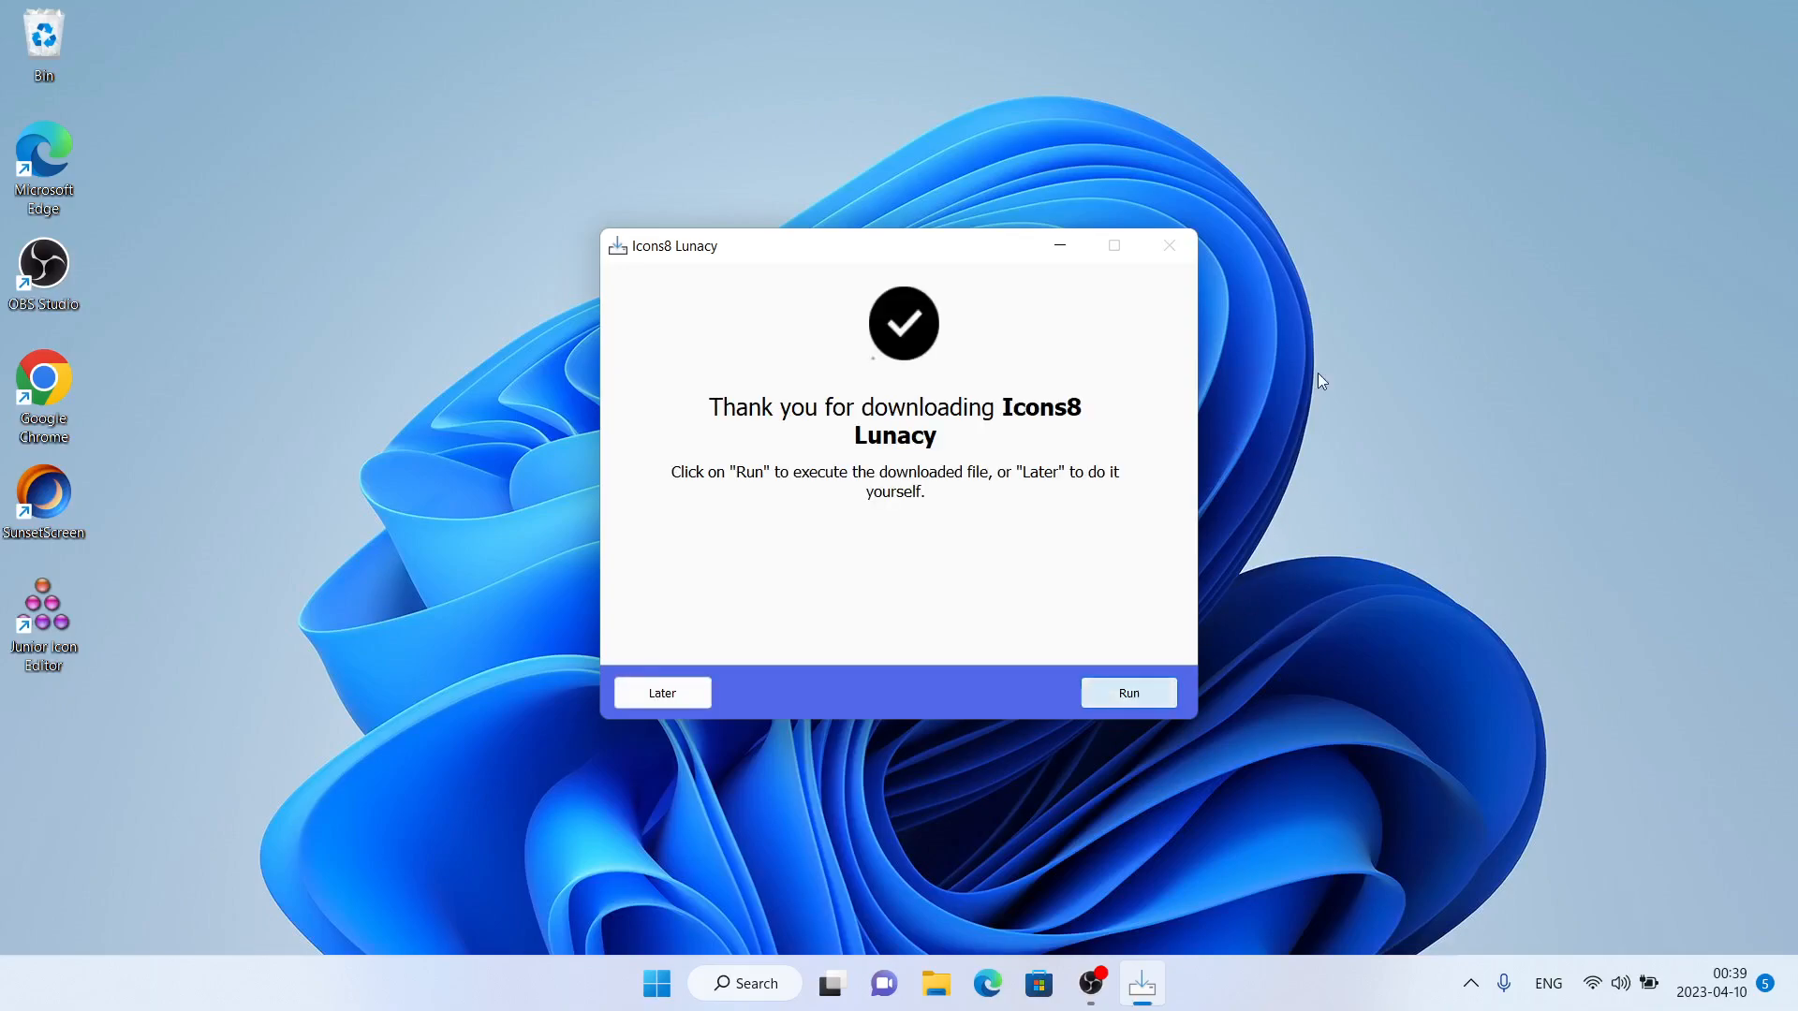
Step: Install Lunacy into C:\Program Files\Lunacy and finish setup with Launch Lunacy checked
left_click(1126, 692)
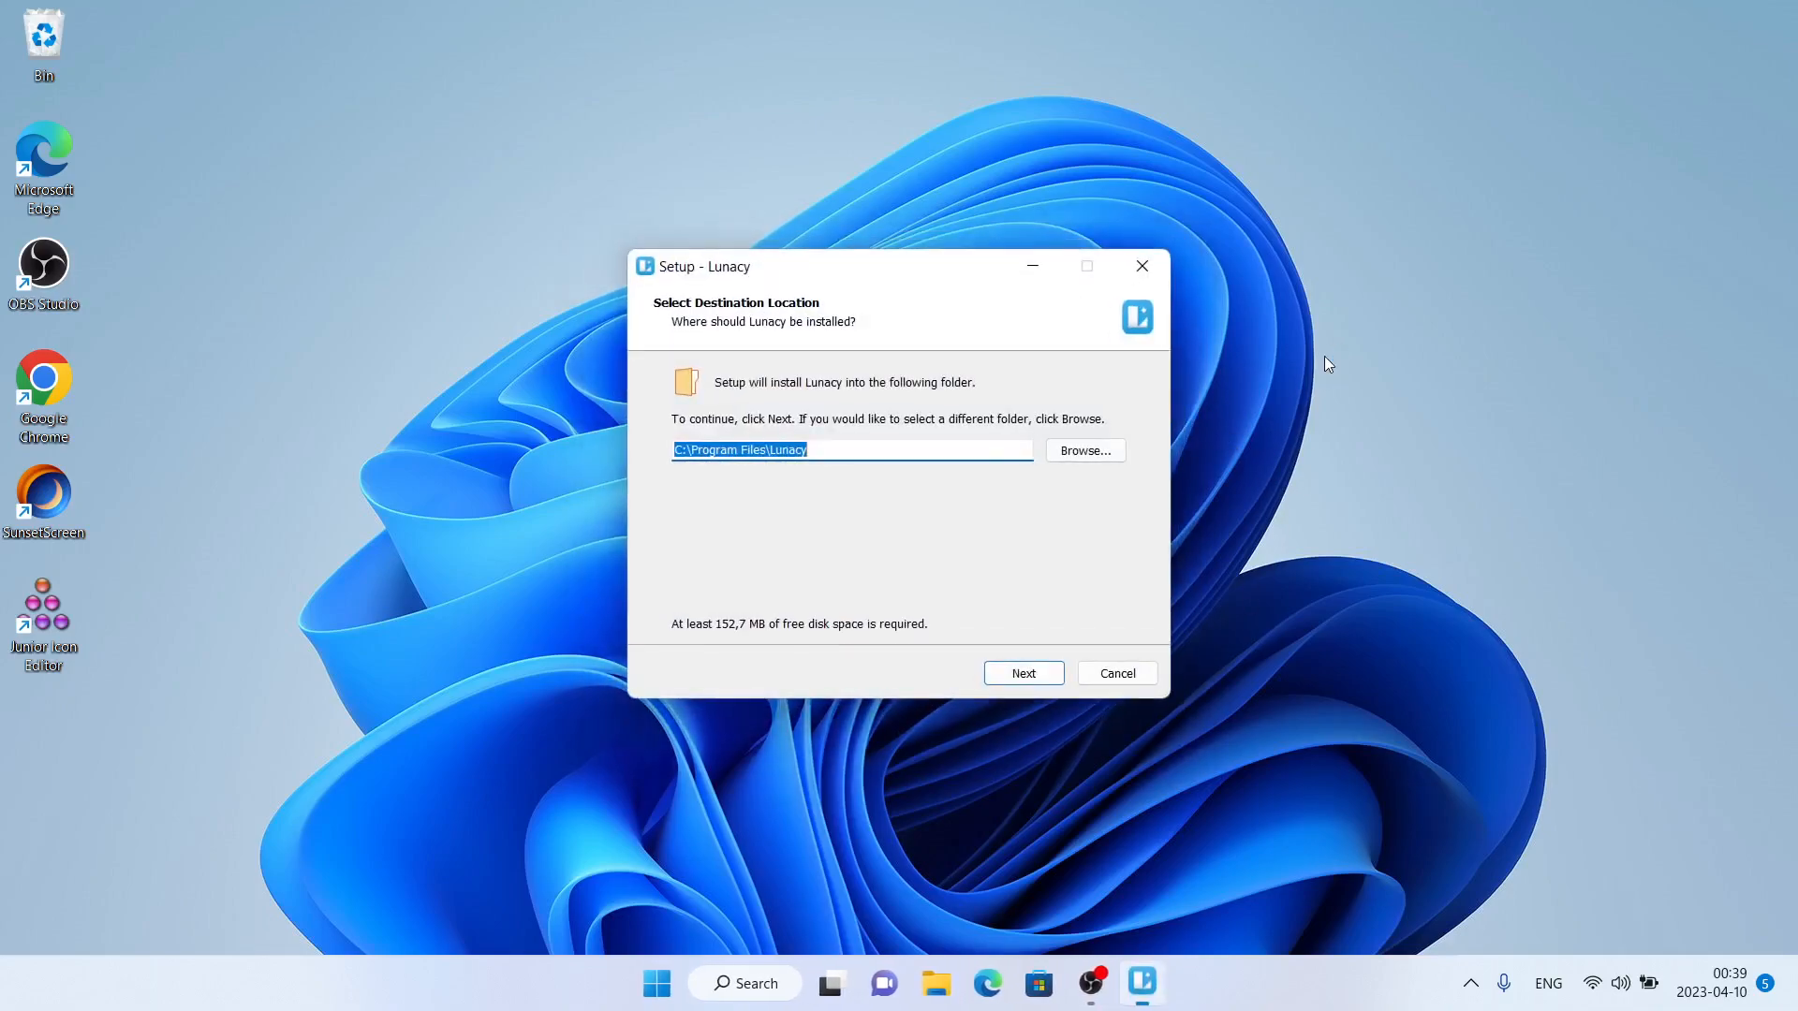
left_click(1022, 672)
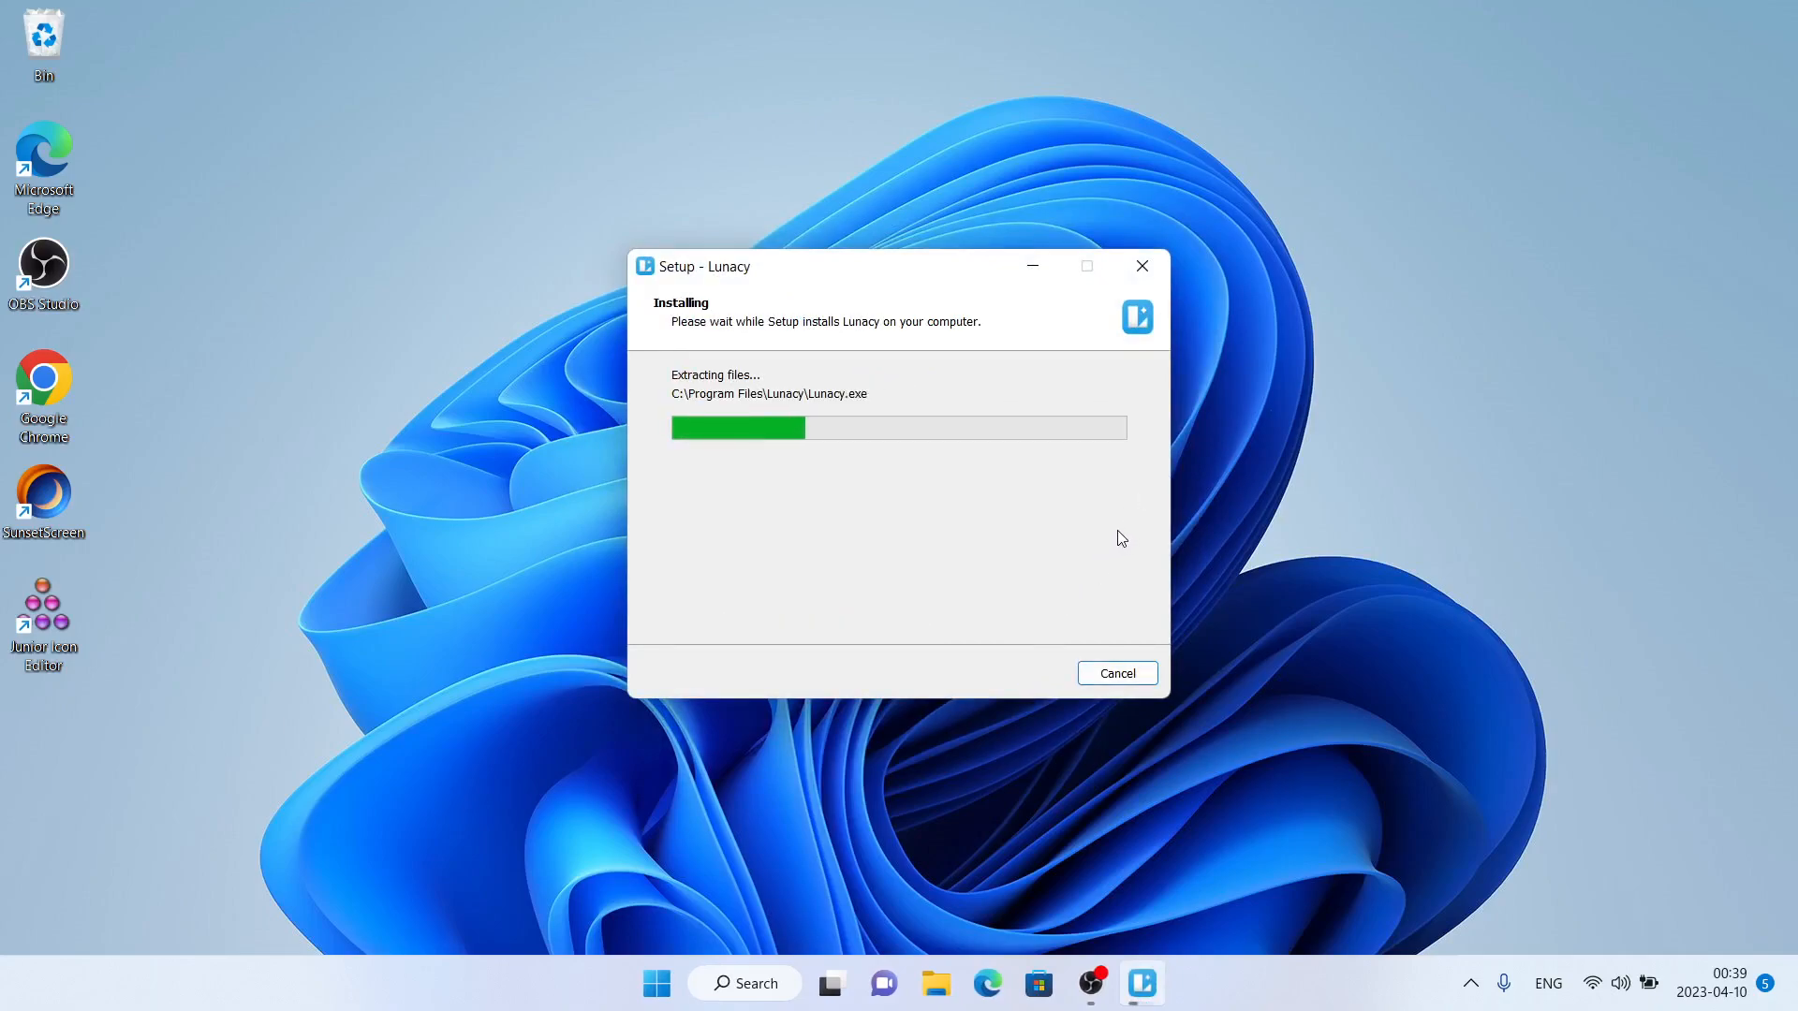
mouse_move(1270, 493)
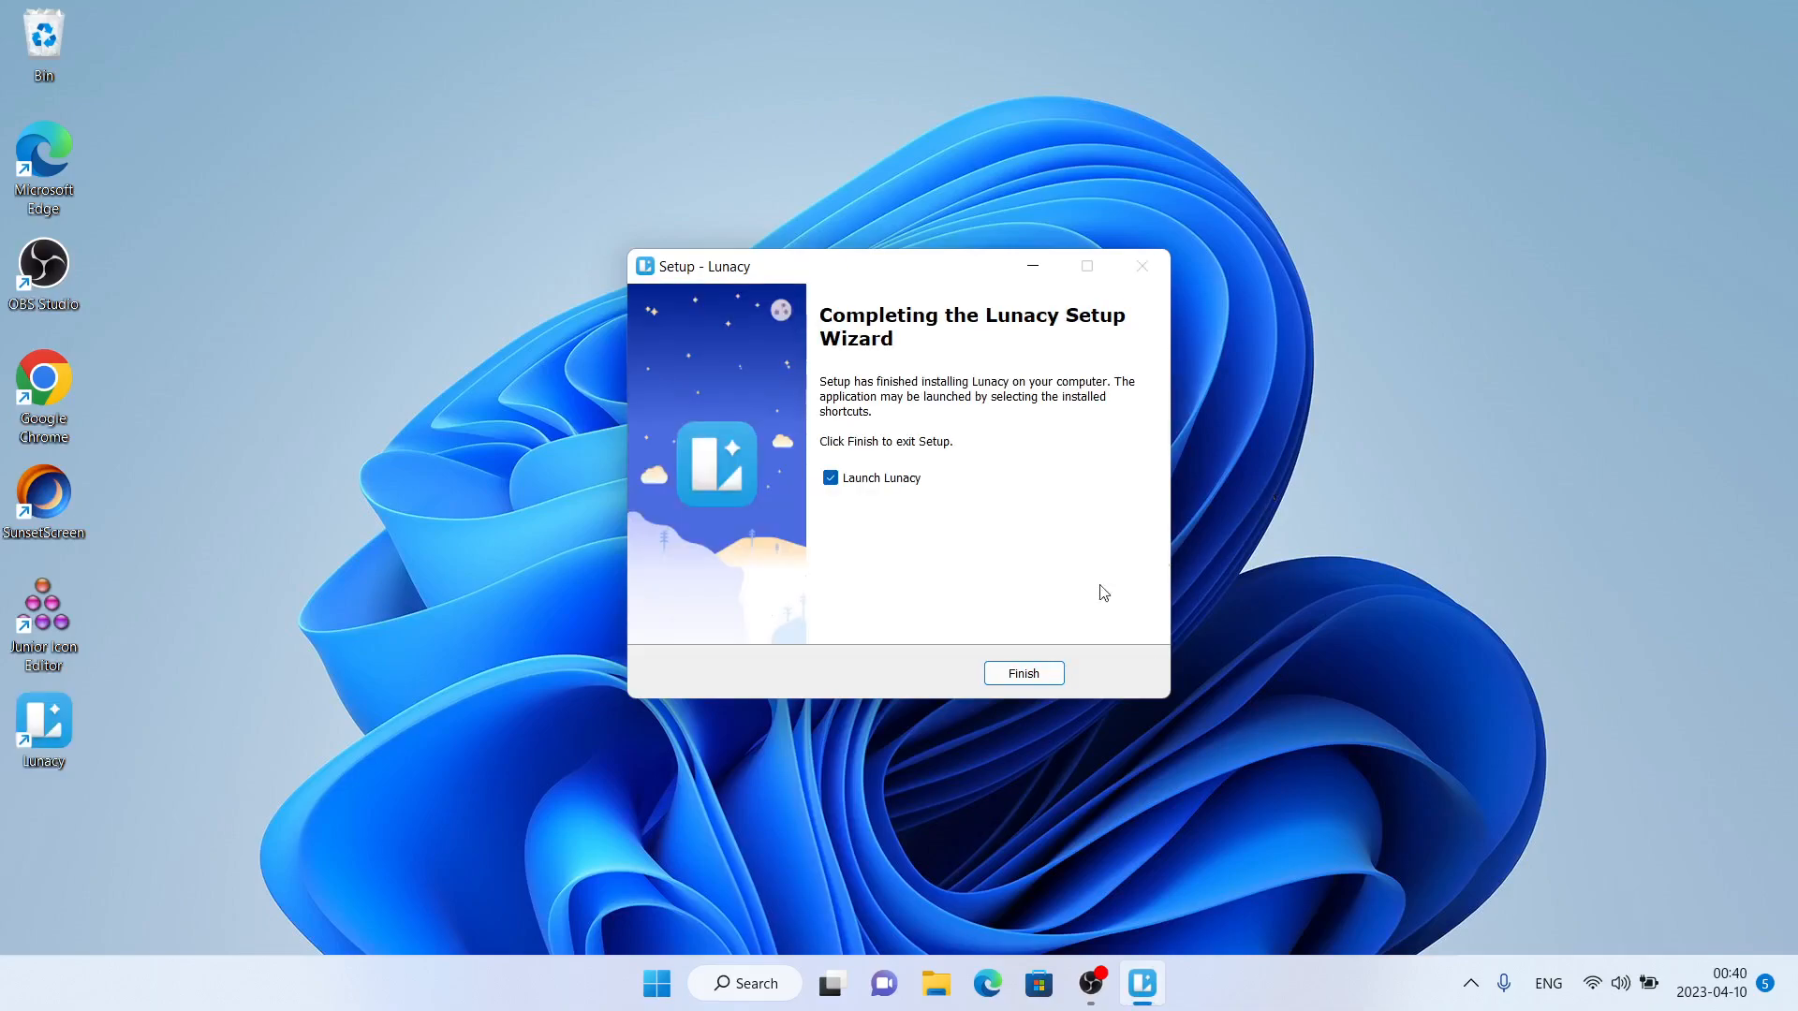
left_click(1023, 673)
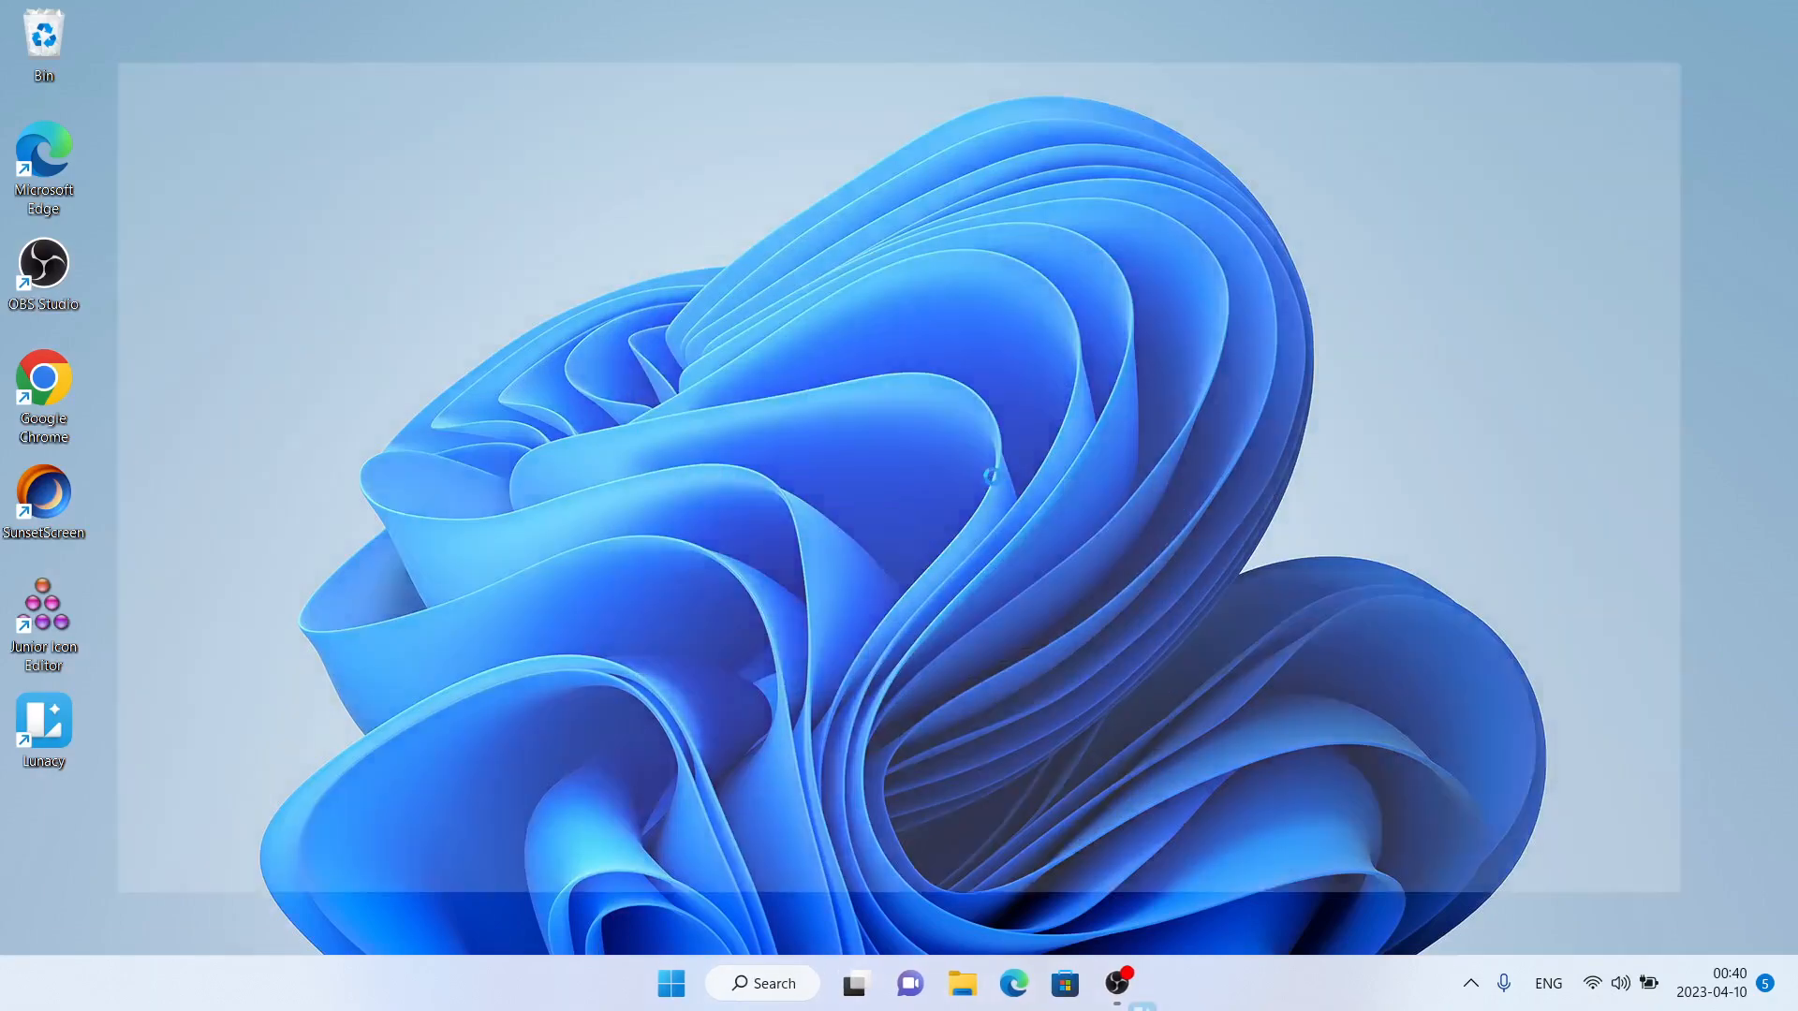
Step: View the launched Lunacy Welcome tutorial, then close the Lunacy window
left_click(1140, 983)
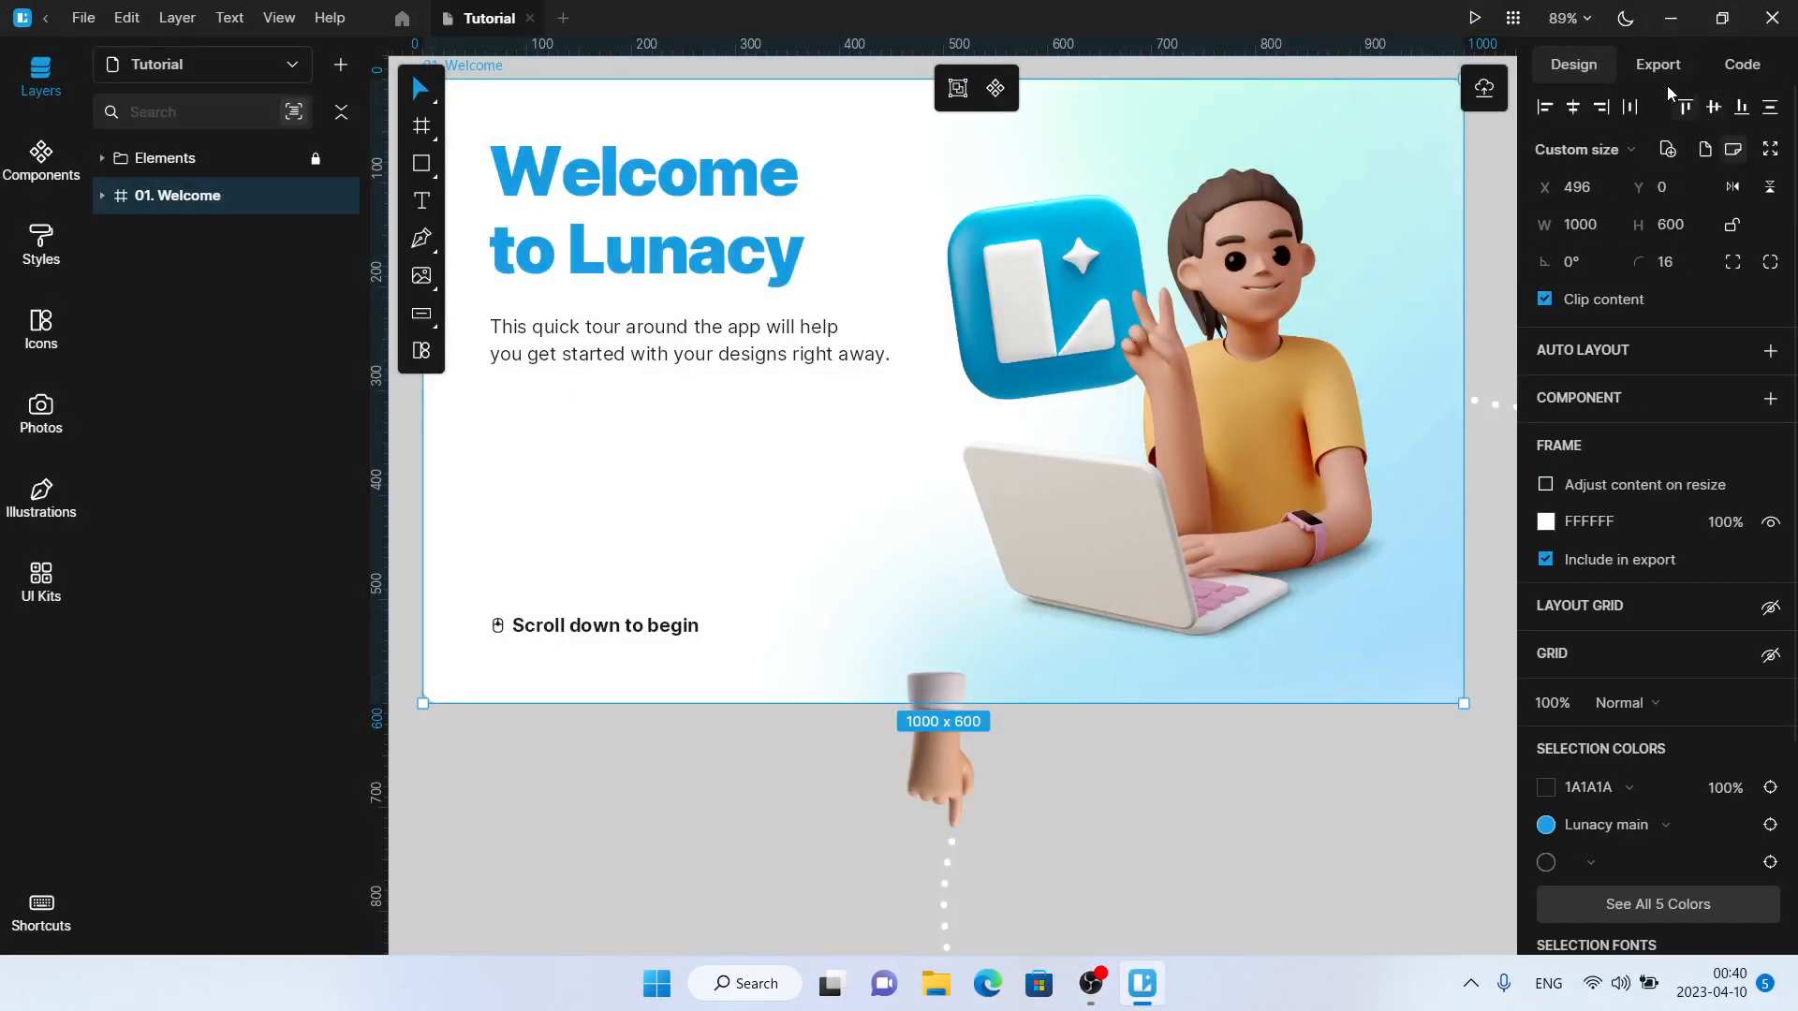
left_click(1722, 17)
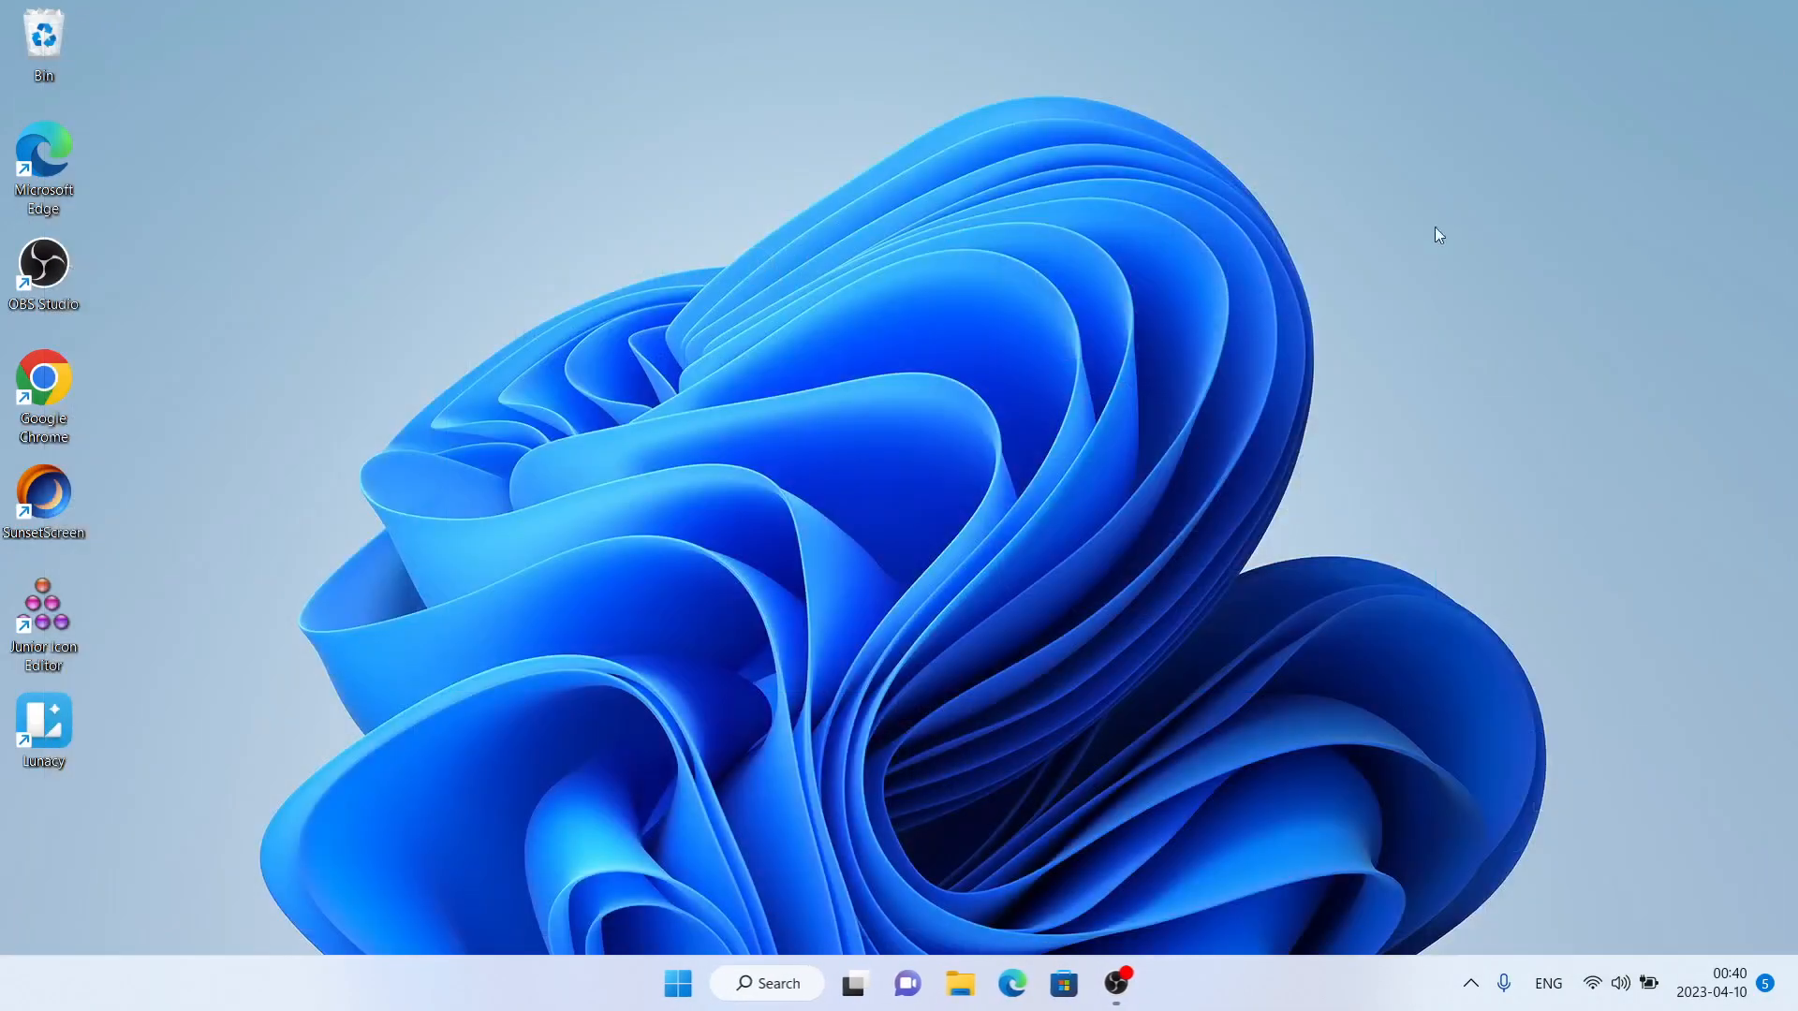
mouse_move(1338, 326)
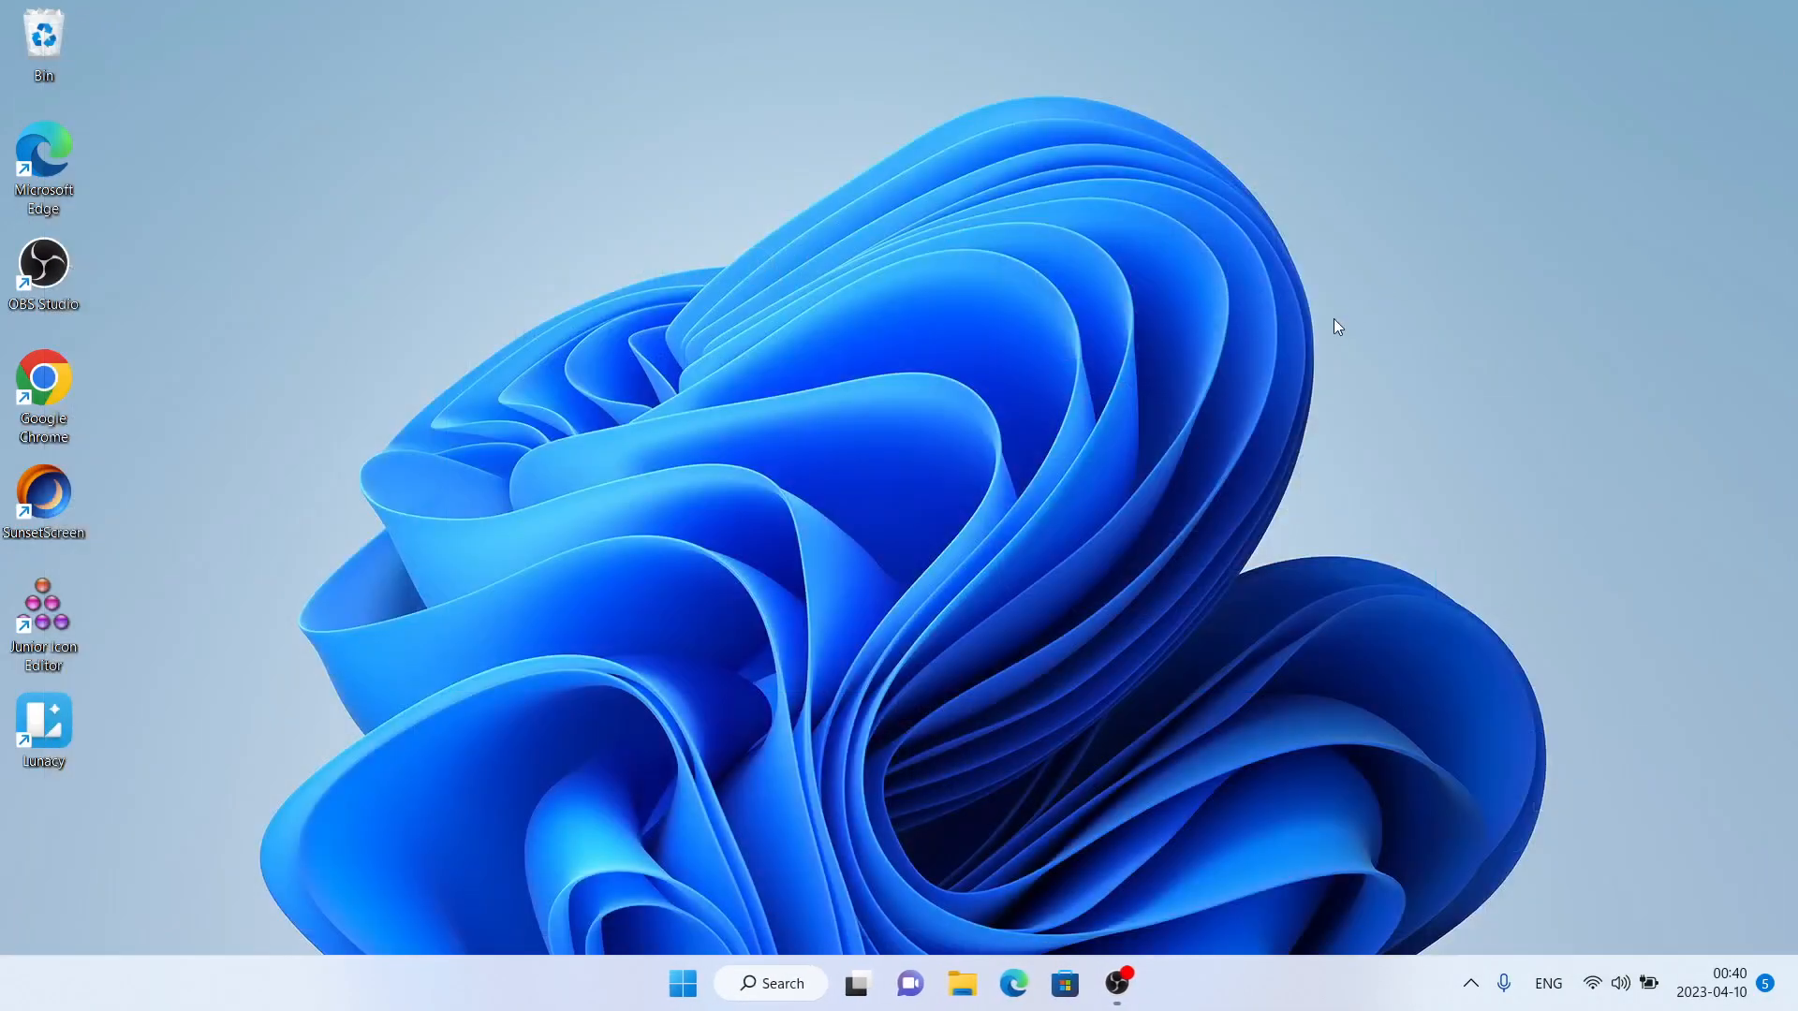